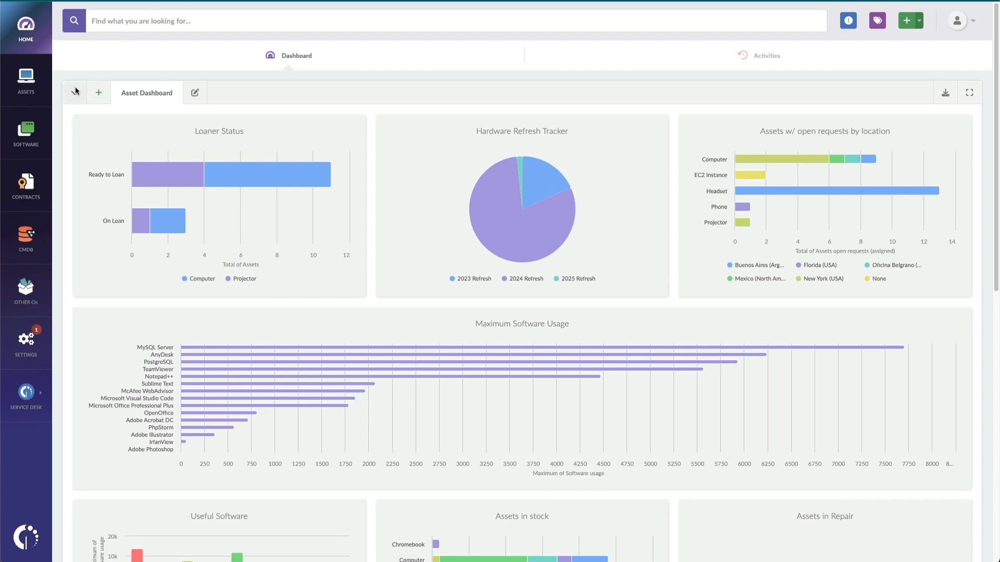
pyautogui.click(74, 93)
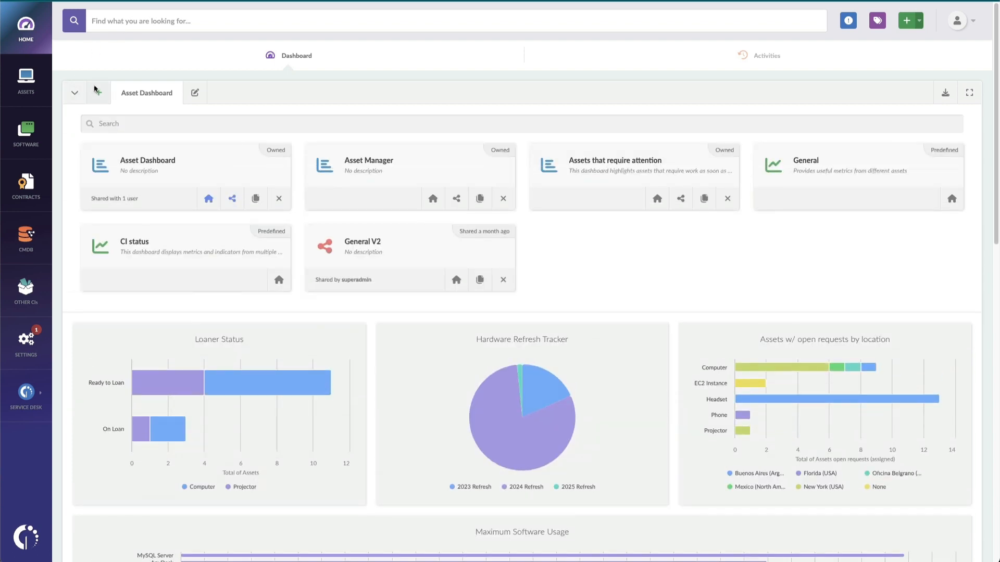
pyautogui.moveTo(387, 151)
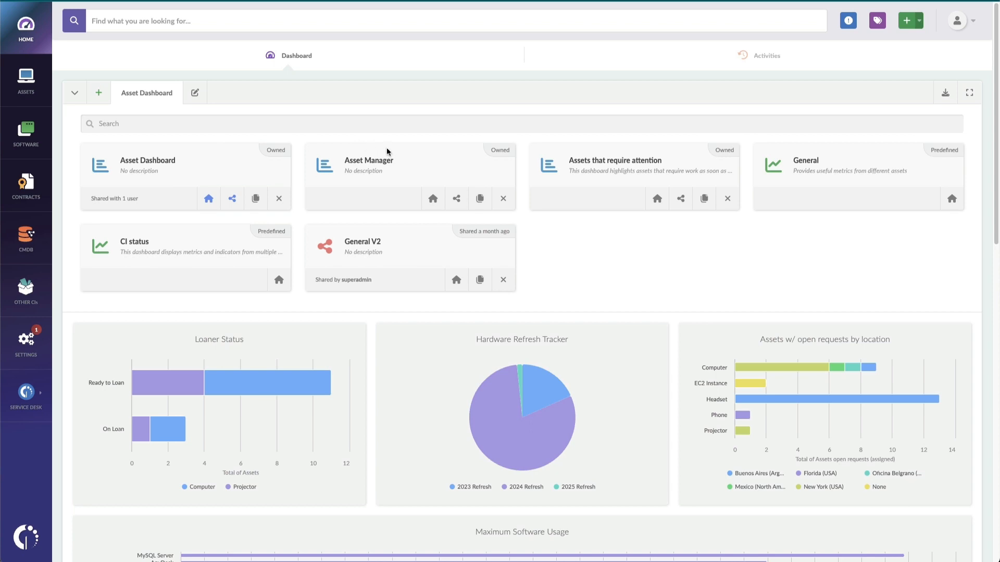
pyautogui.moveTo(57, 99)
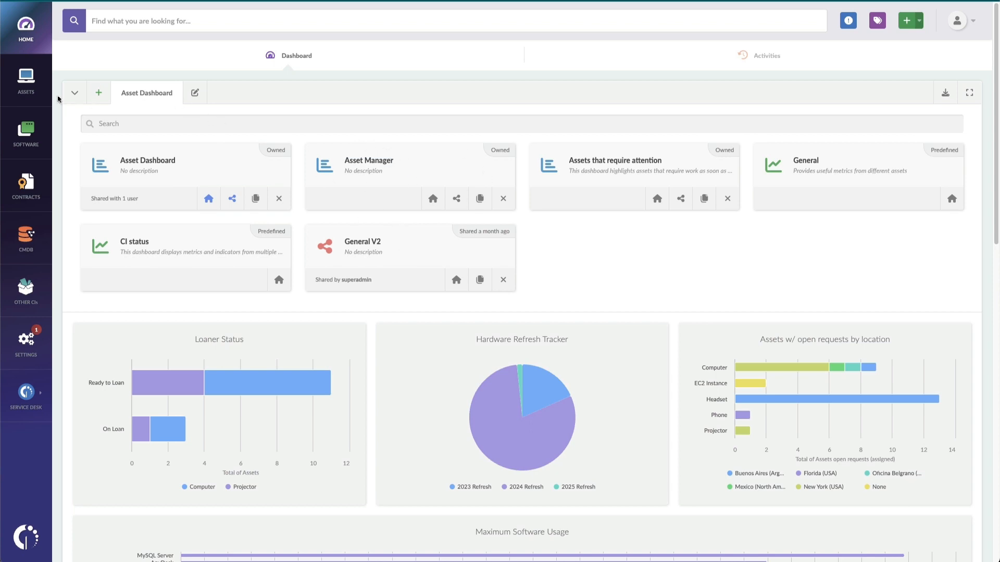
pyautogui.click(74, 93)
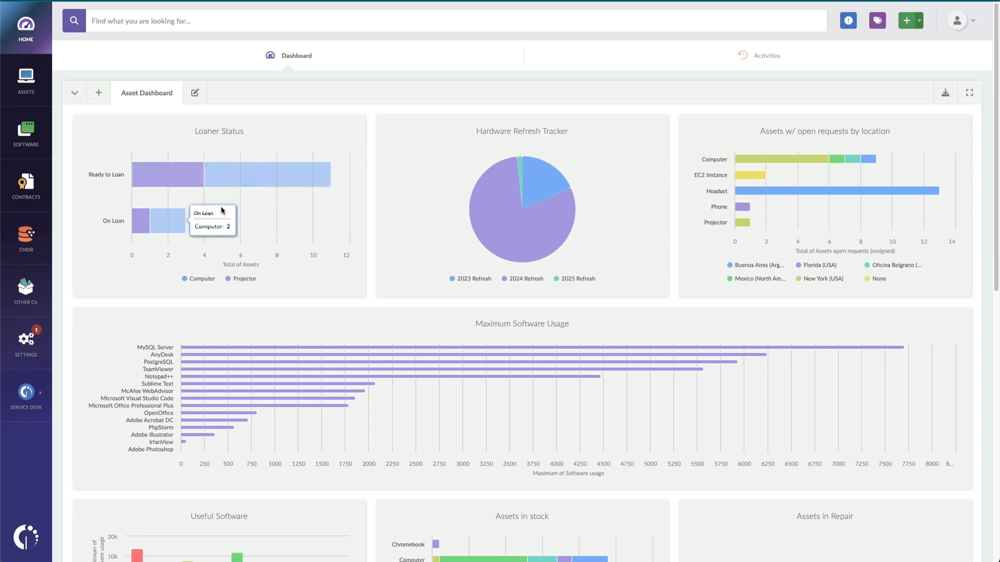
pyautogui.moveTo(235, 238)
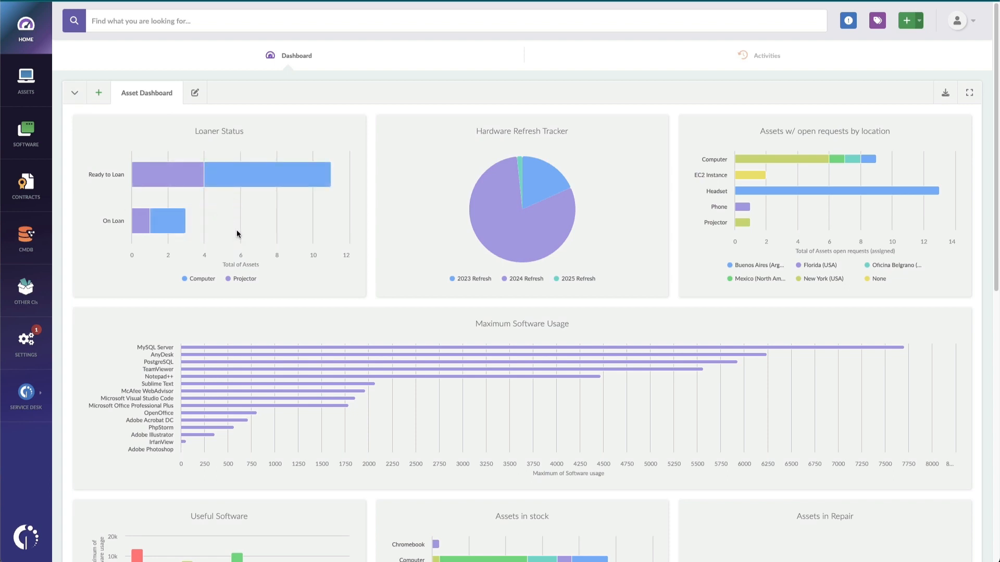
pyautogui.moveTo(249, 230)
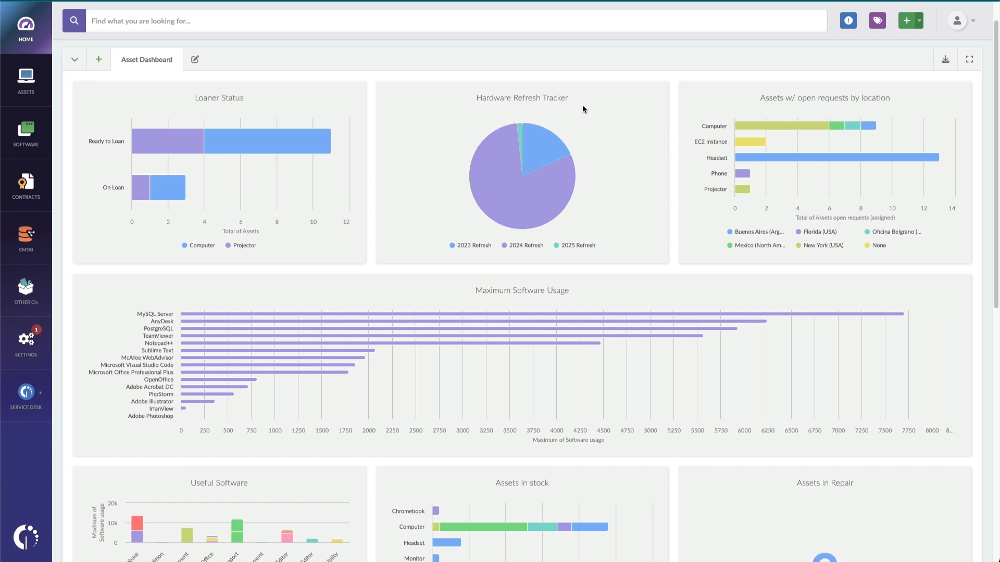
pyautogui.moveTo(540, 147)
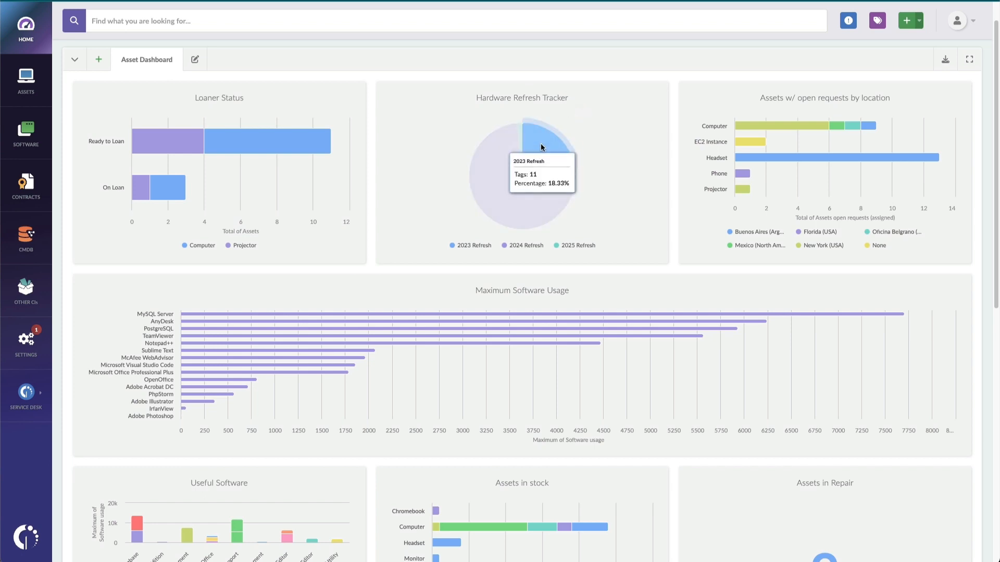
pyautogui.moveTo(546, 195)
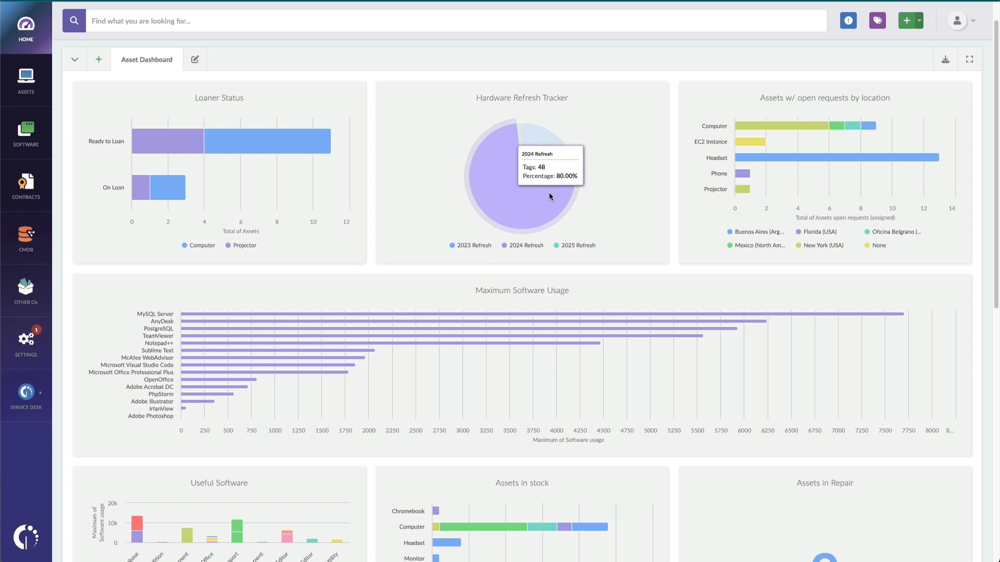
pyautogui.moveTo(564, 189)
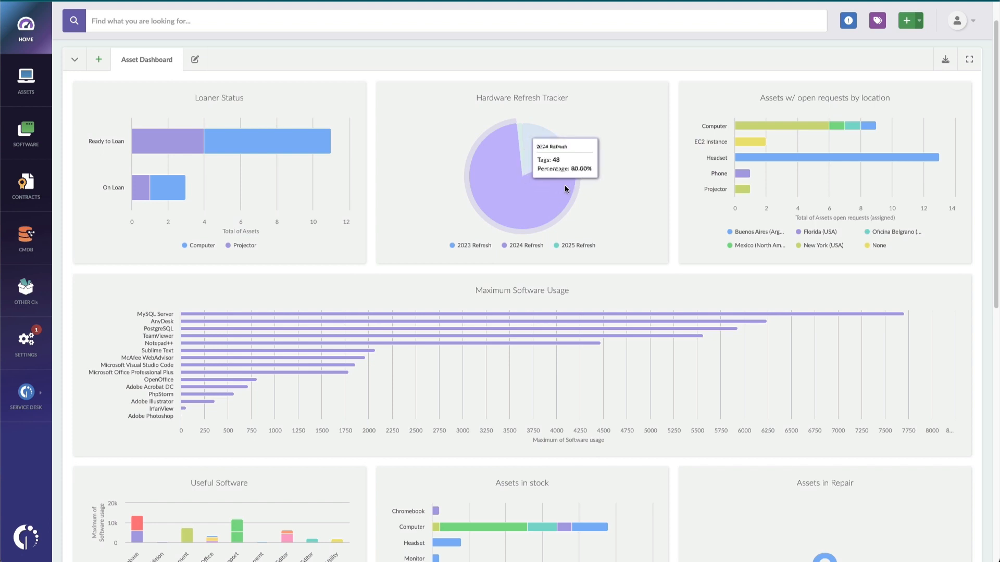
pyautogui.moveTo(822, 196)
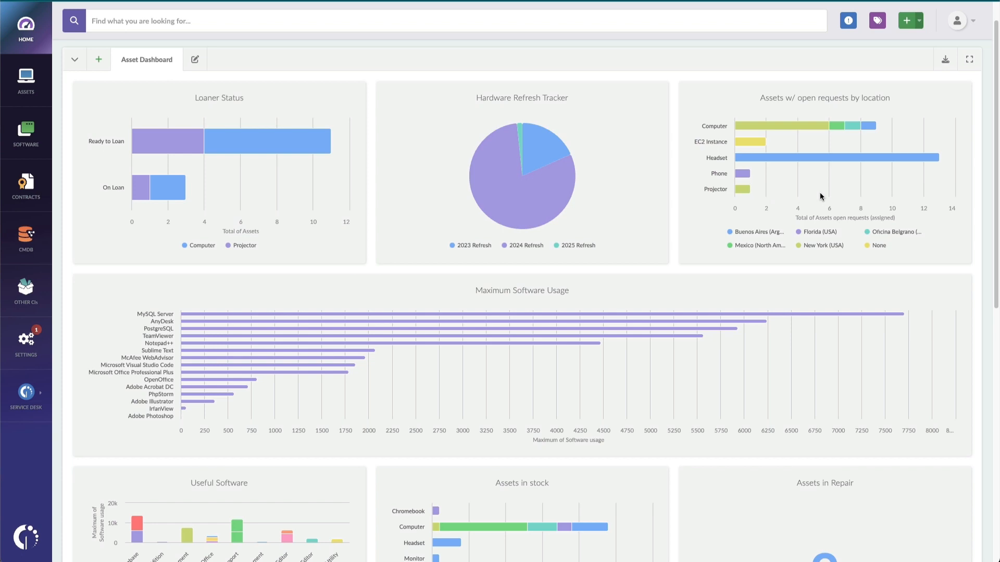
pyautogui.moveTo(833, 159)
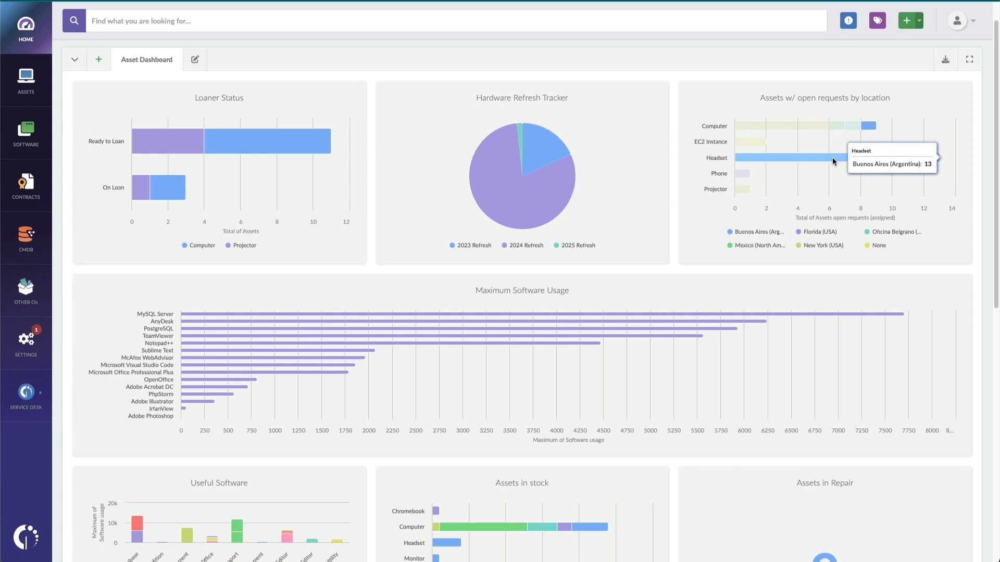
pyautogui.moveTo(825, 164)
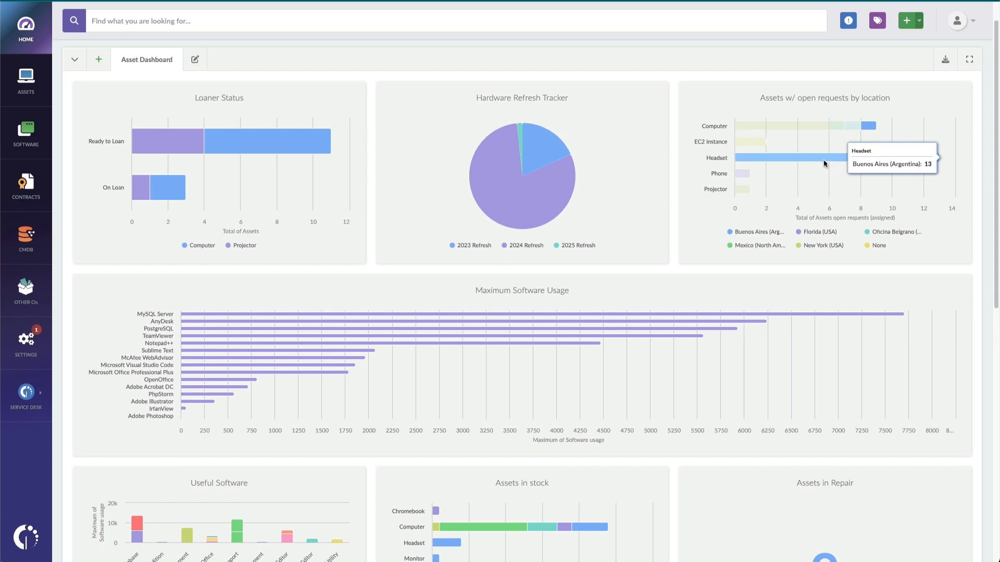
pyautogui.scroll(-3)
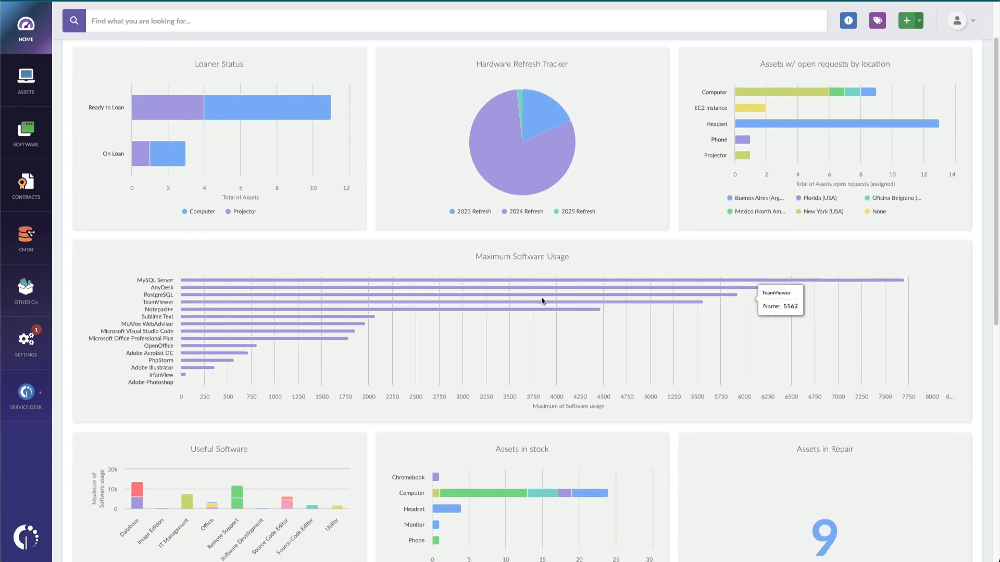
pyautogui.scroll(-3)
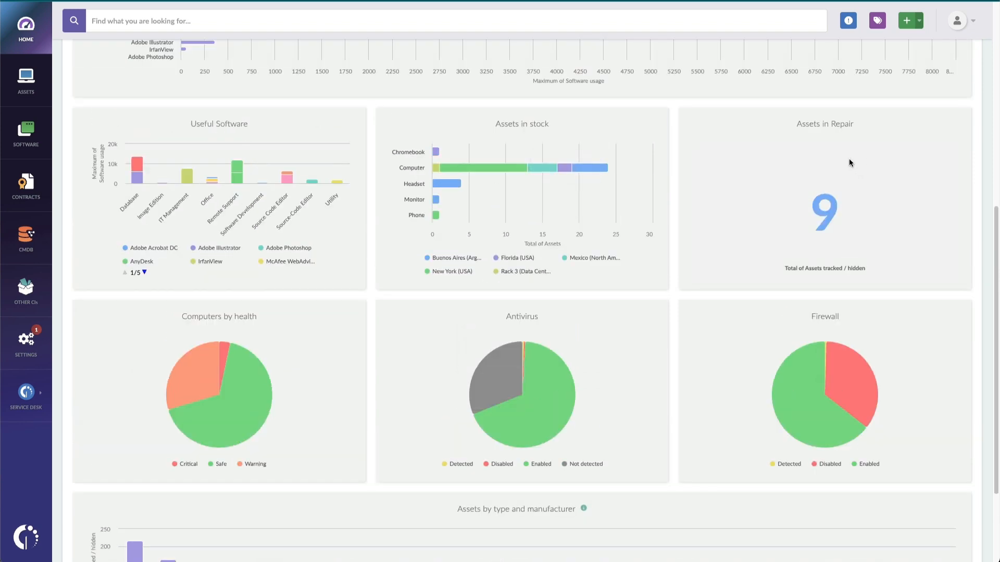
pyautogui.moveTo(242, 354)
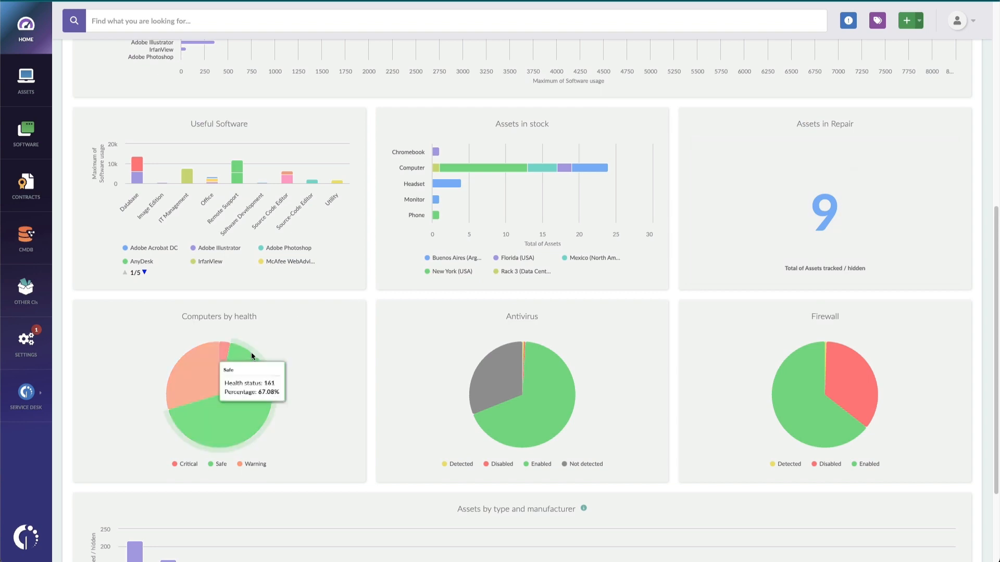
pyautogui.moveTo(582, 346)
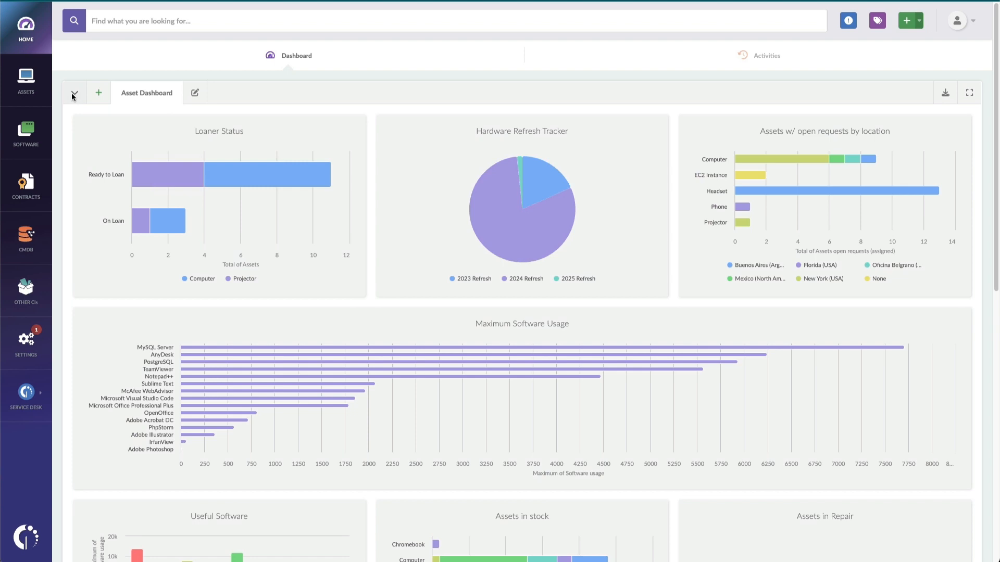
pyautogui.click(74, 92)
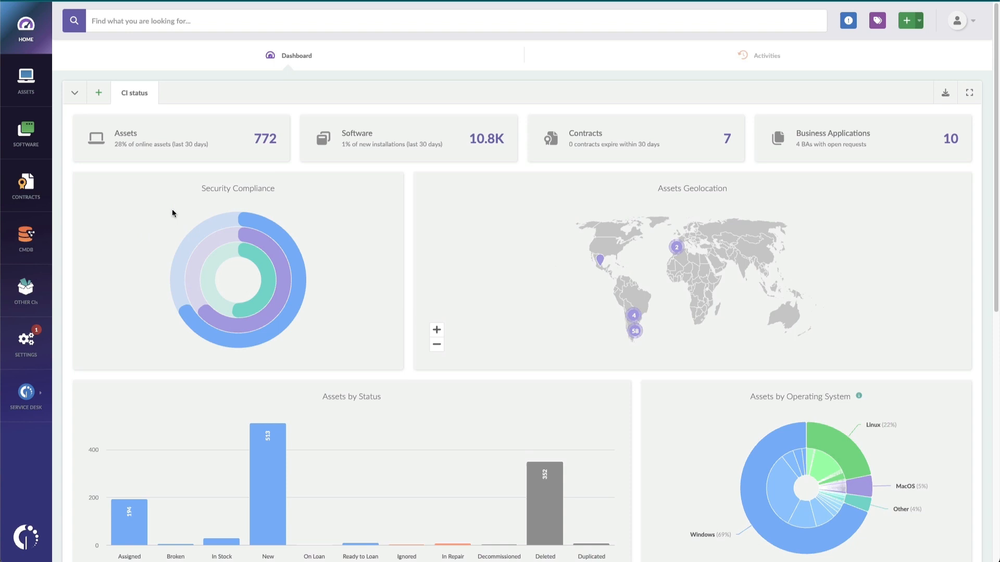
pyautogui.moveTo(194, 195)
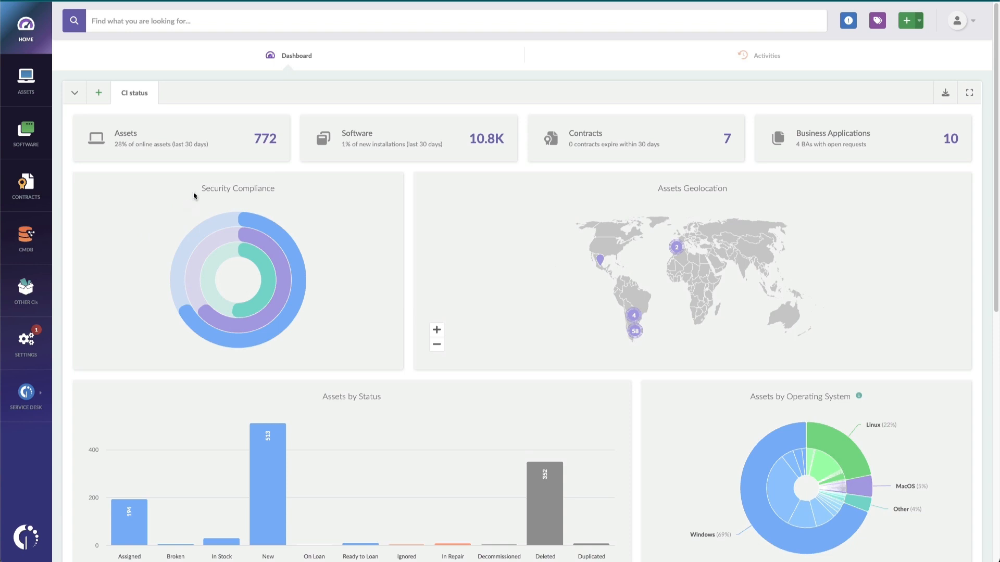
pyautogui.moveTo(202, 159)
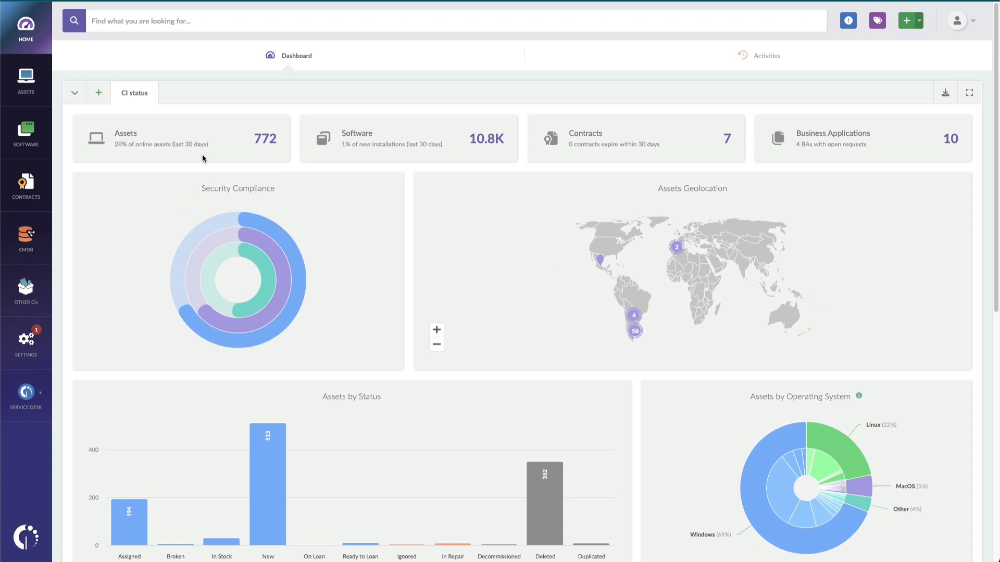
pyautogui.moveTo(253, 147)
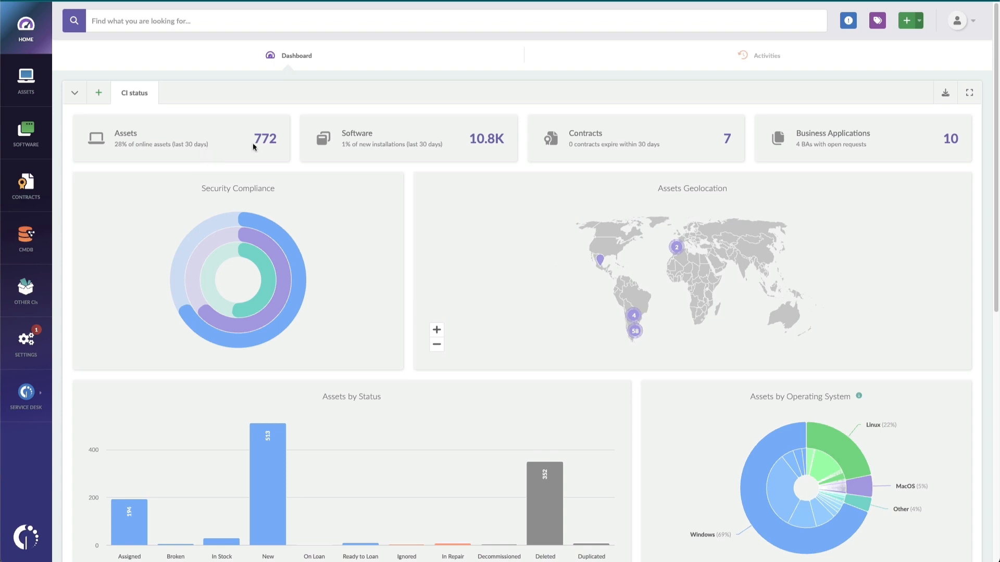
pyautogui.moveTo(481, 150)
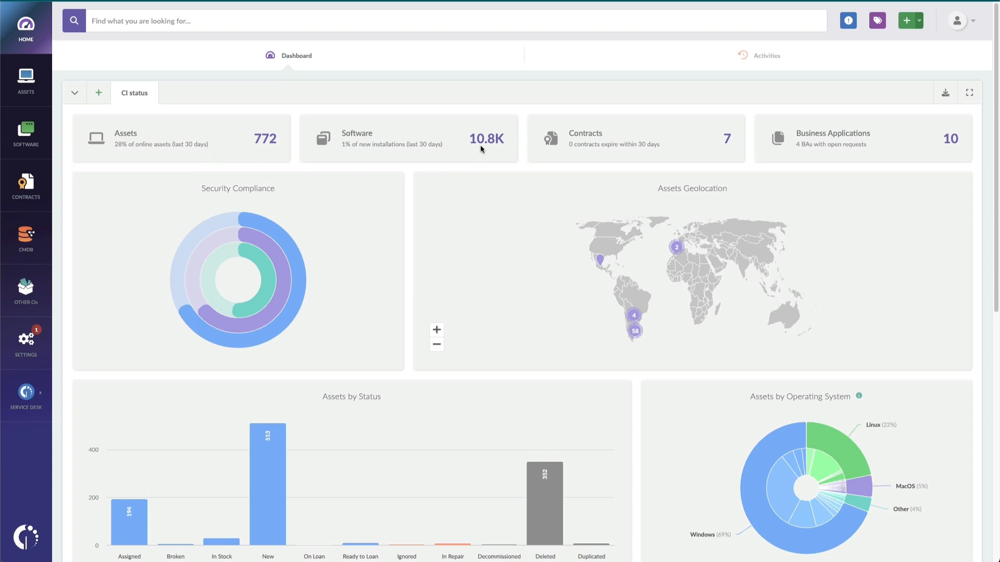
pyautogui.moveTo(585, 149)
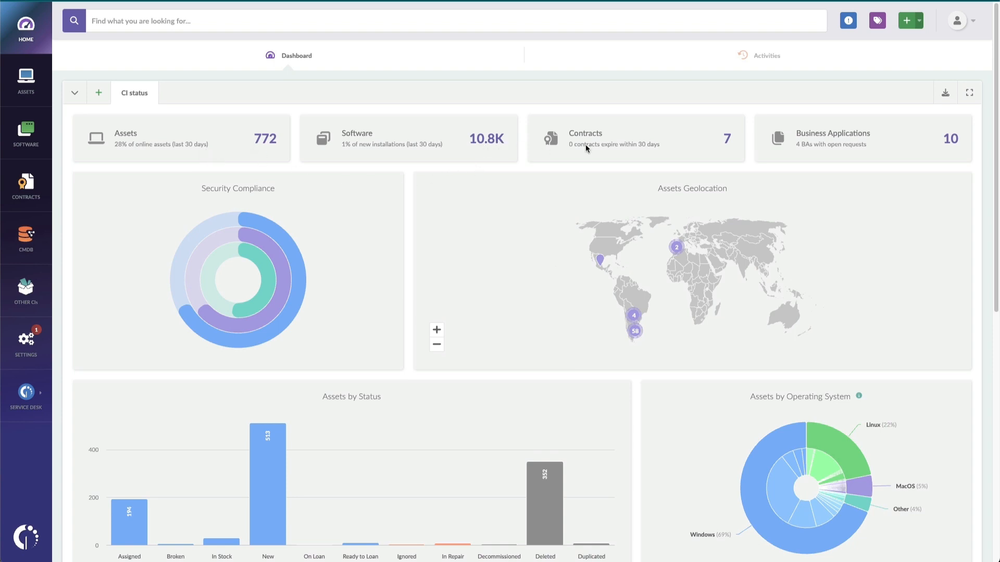
pyautogui.moveTo(573, 151)
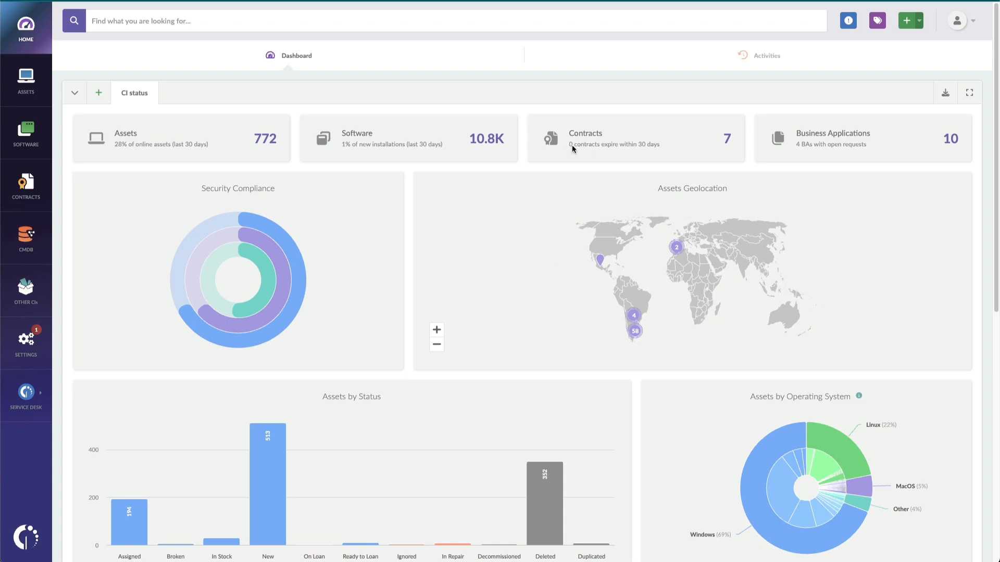
pyautogui.moveTo(661, 147)
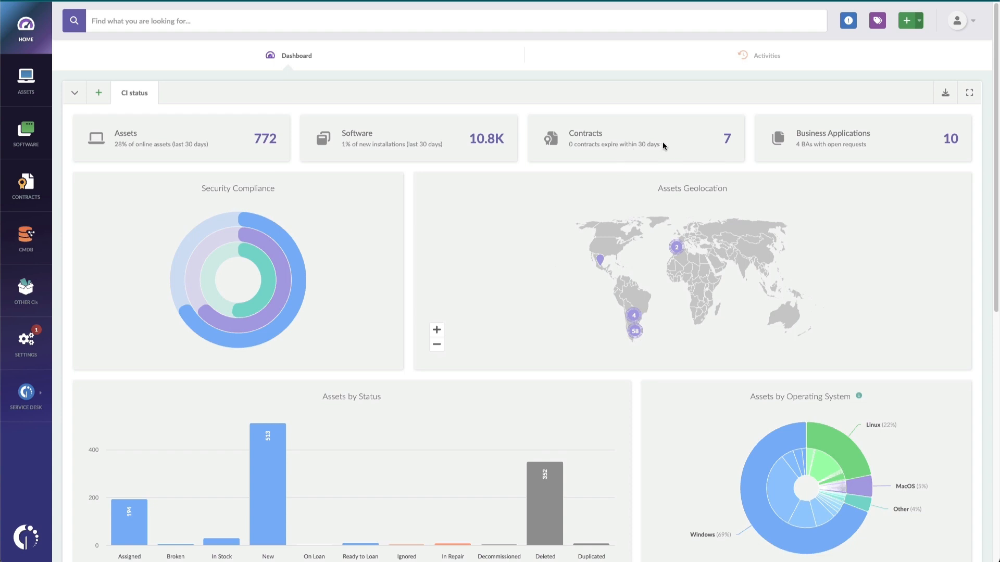
pyautogui.moveTo(804, 153)
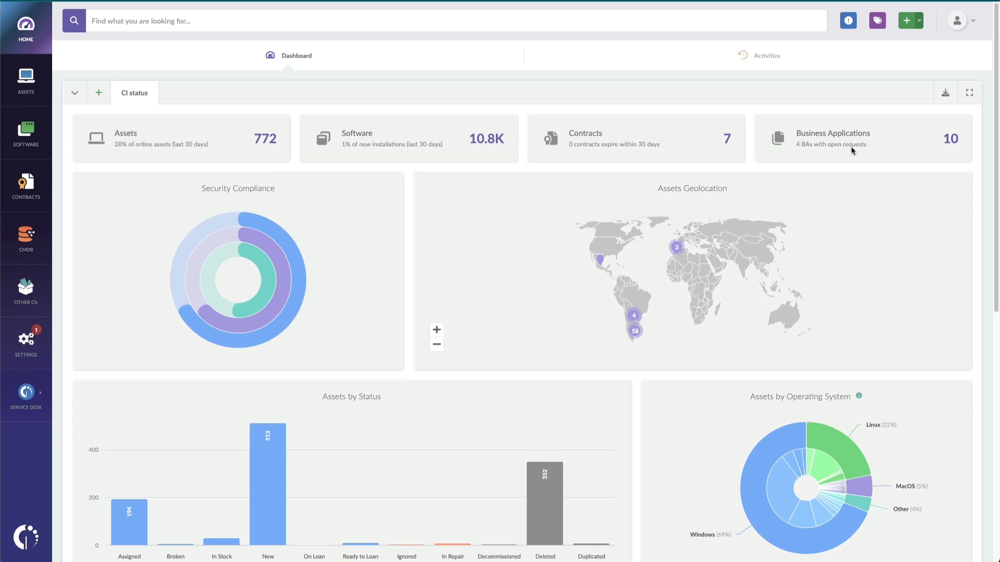
pyautogui.moveTo(851, 147)
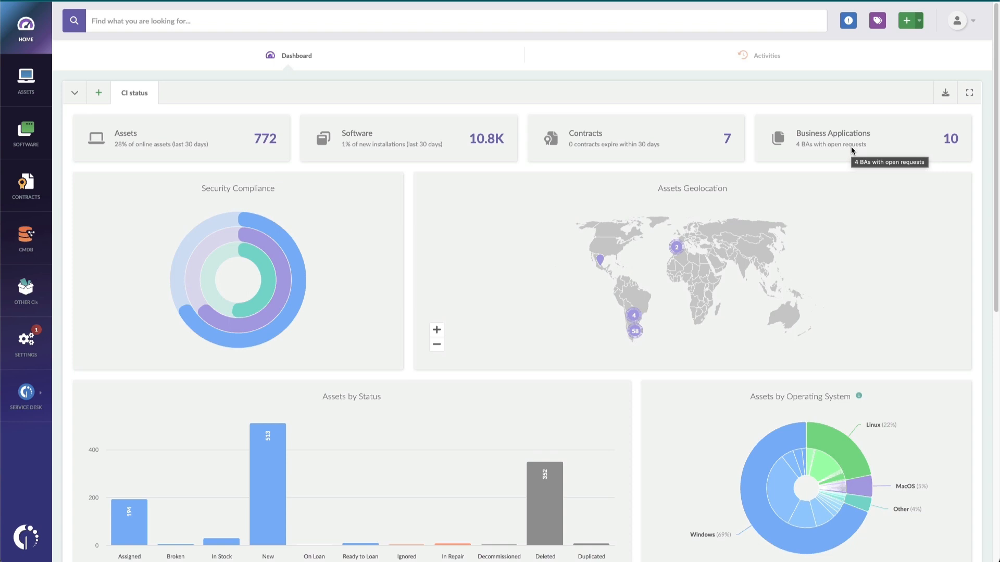
pyautogui.moveTo(742, 180)
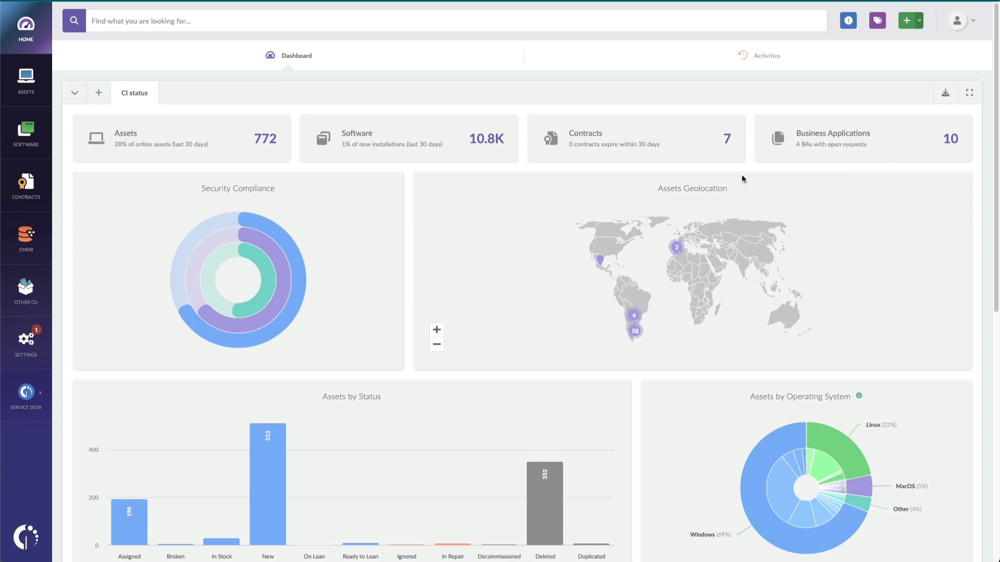
pyautogui.moveTo(332, 279)
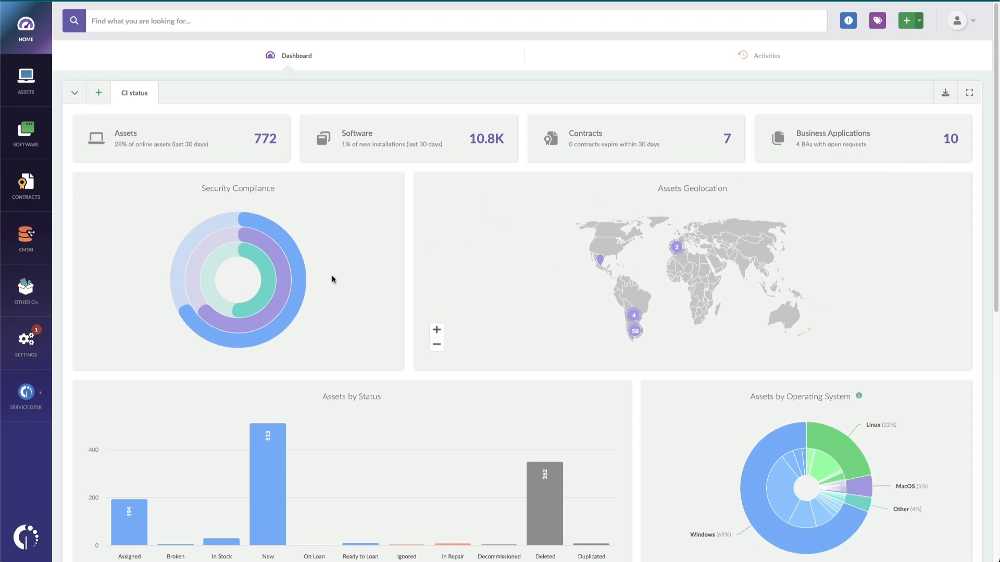
pyautogui.moveTo(281, 287)
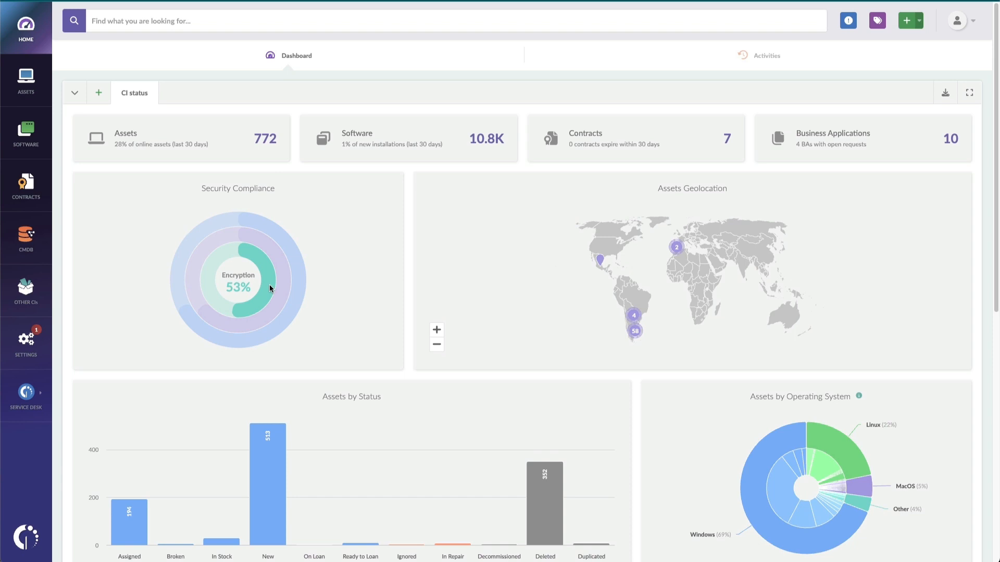
pyautogui.moveTo(508, 289)
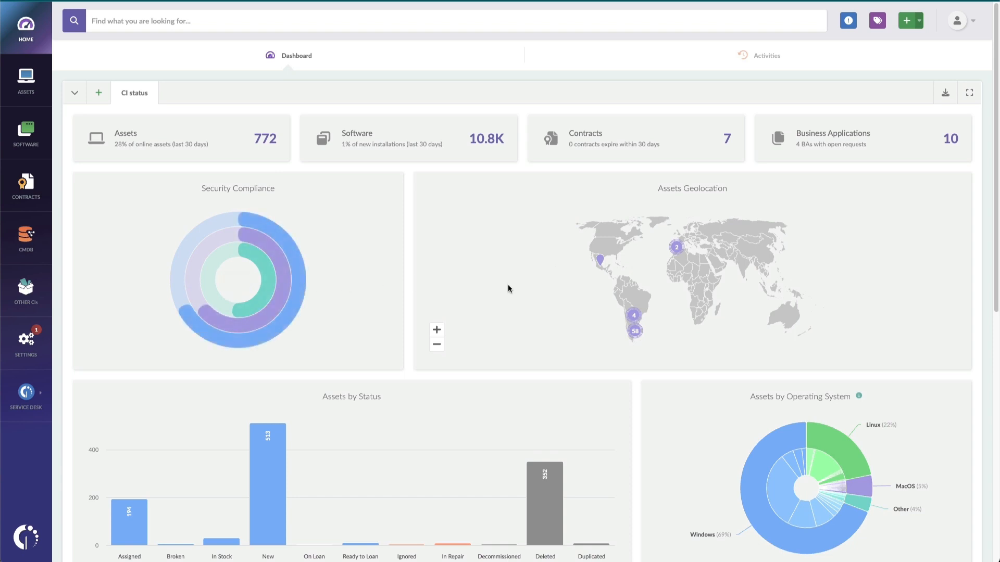
pyautogui.moveTo(676, 248)
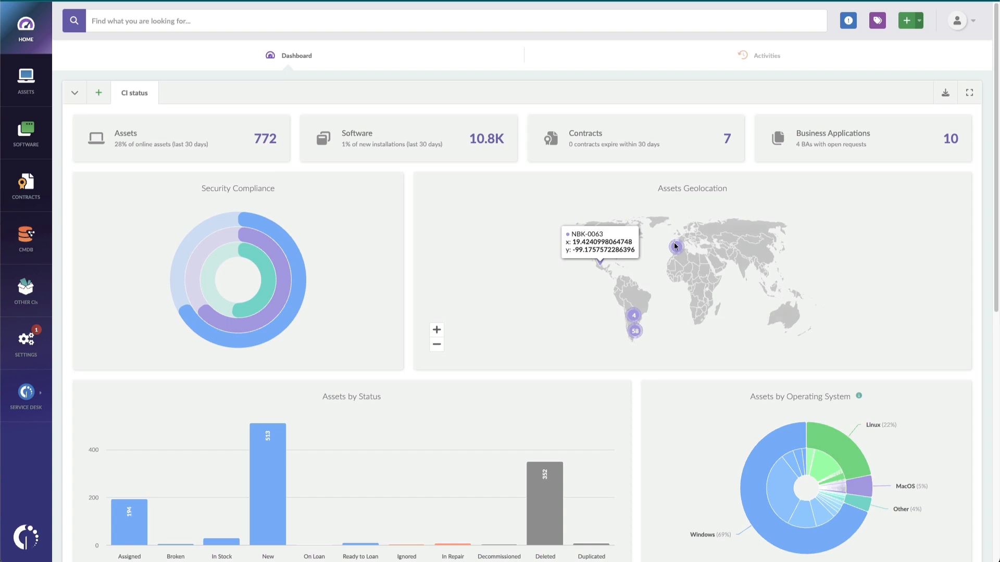
pyautogui.moveTo(653, 256)
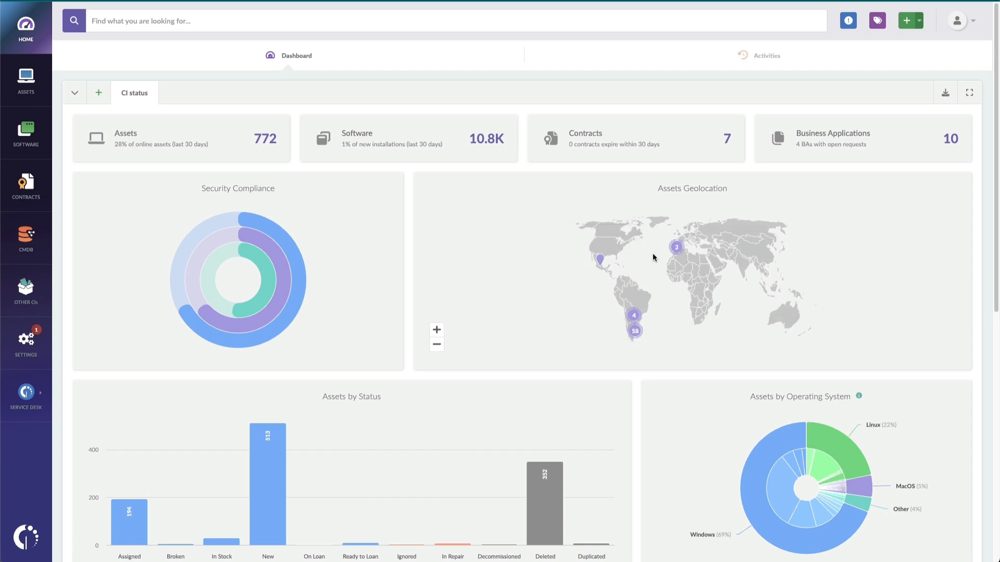